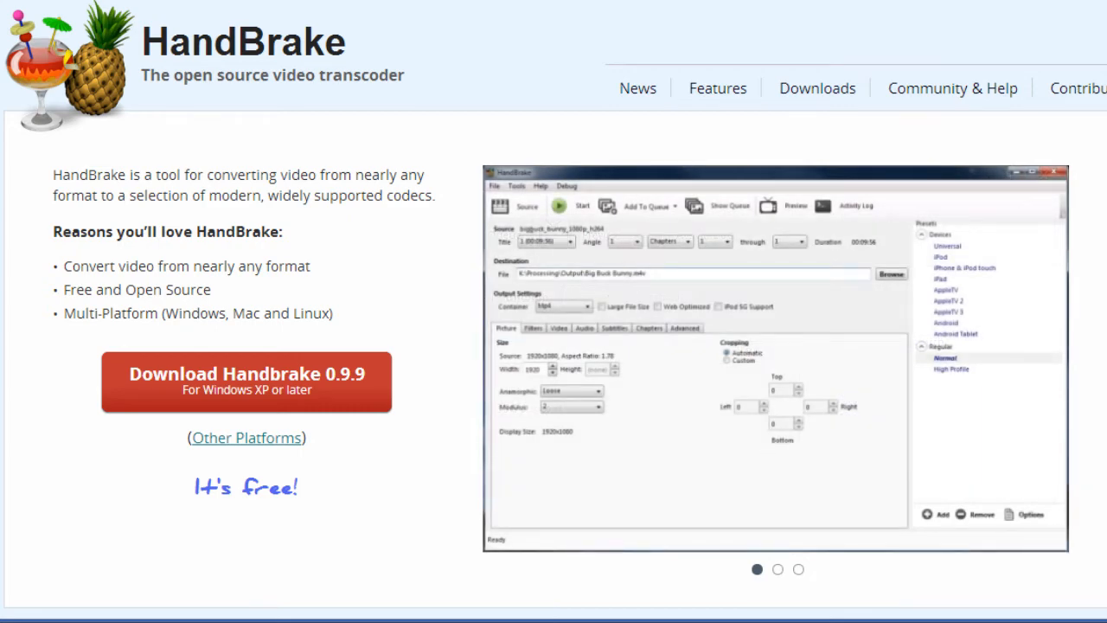
- View the original flickr.mp4 in Explorer at 174,359 KB and 00:04:08 long
{"action": "left_click", "coordinate": [776, 569]}
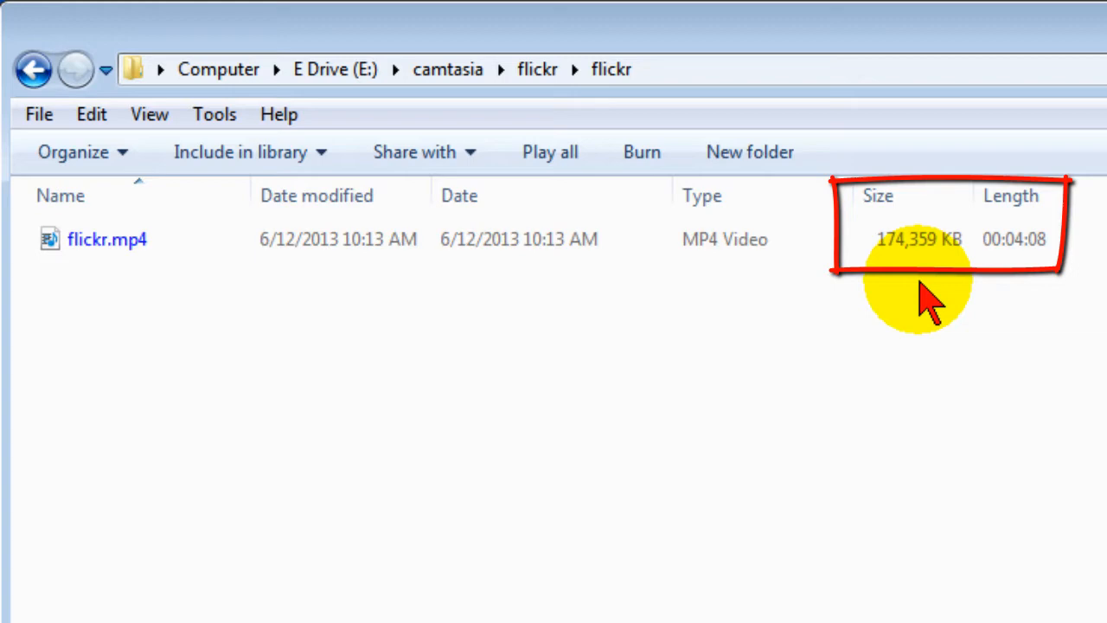
{"action": "mouse_move", "coordinate": [1055, 328]}
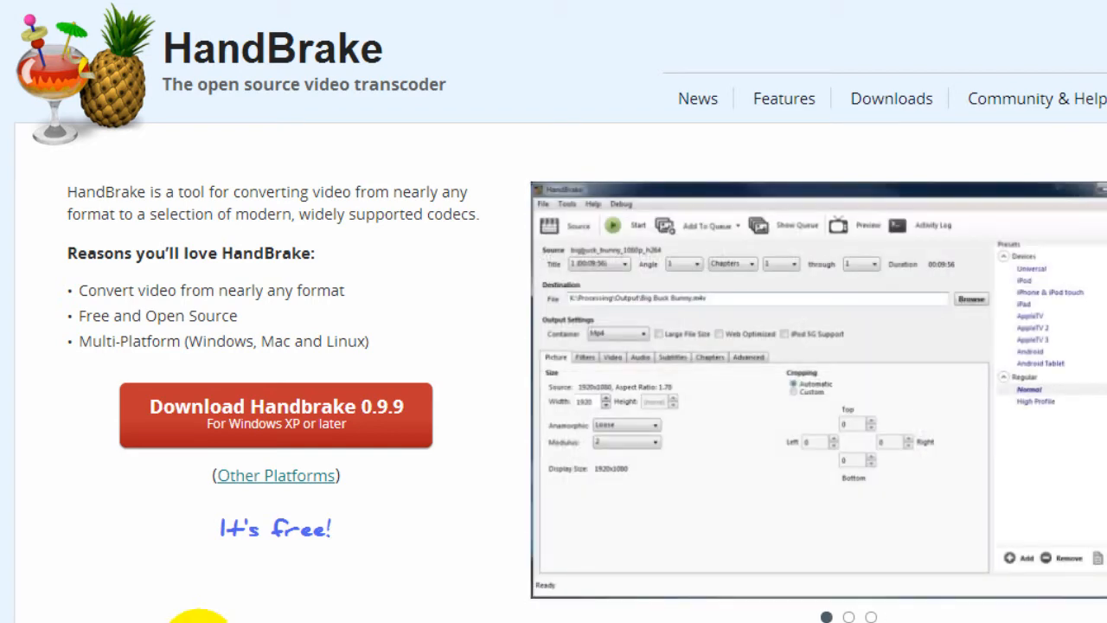
{"action": "mouse_move", "coordinate": [277, 464]}
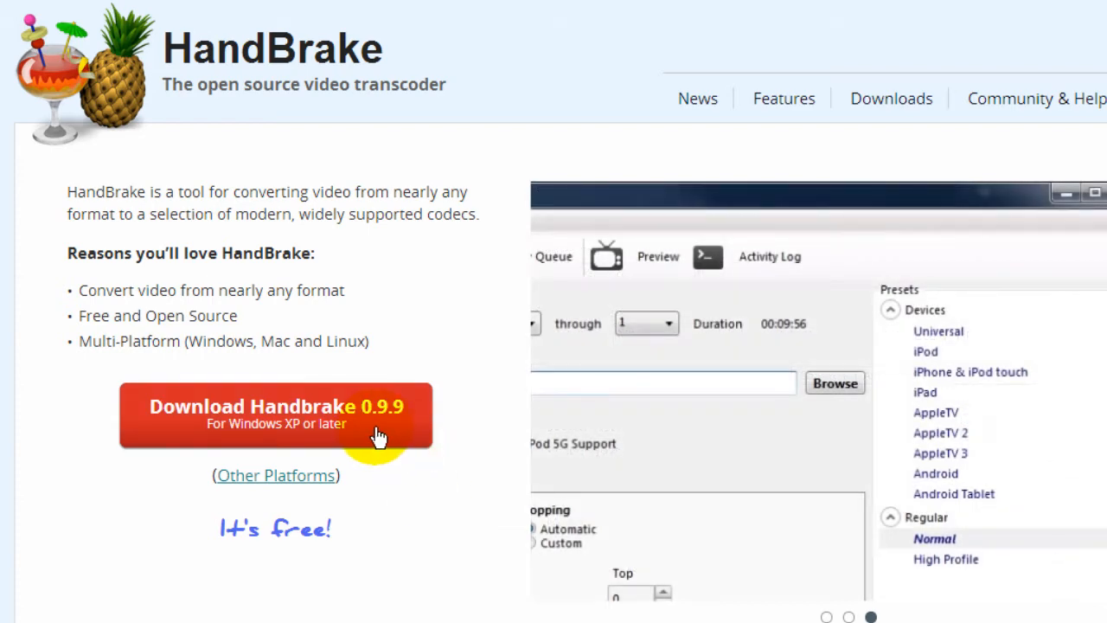
{"action": "mouse_move", "coordinate": [291, 487]}
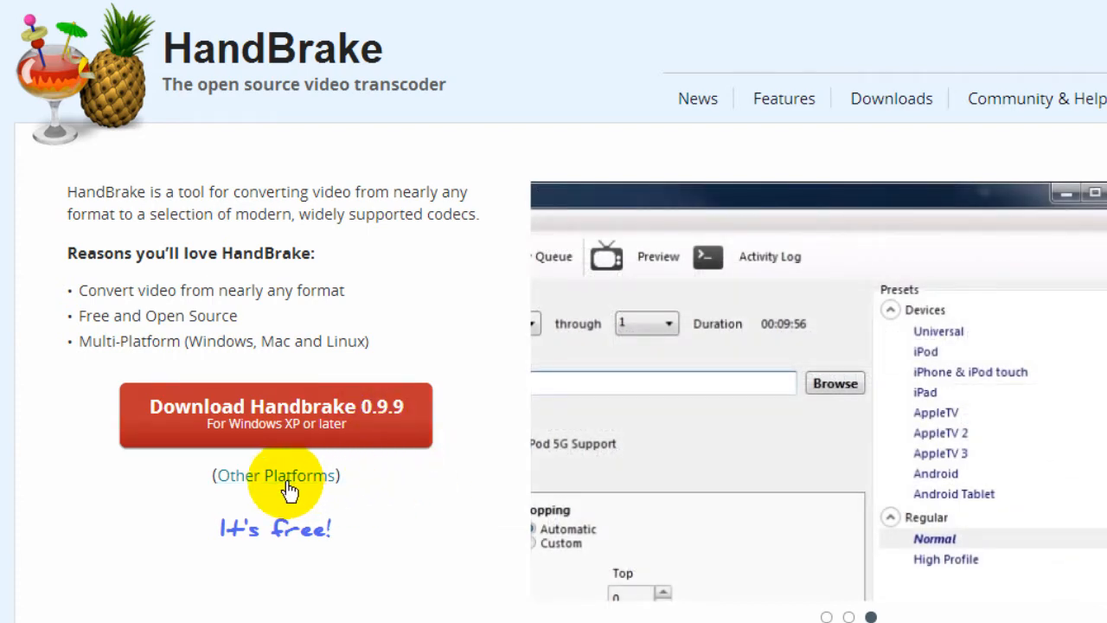
- Go from the HandBrake home page to the Downloads page listing the 0.9.9 Windows builds
{"action": "left_click", "coordinate": [275, 474]}
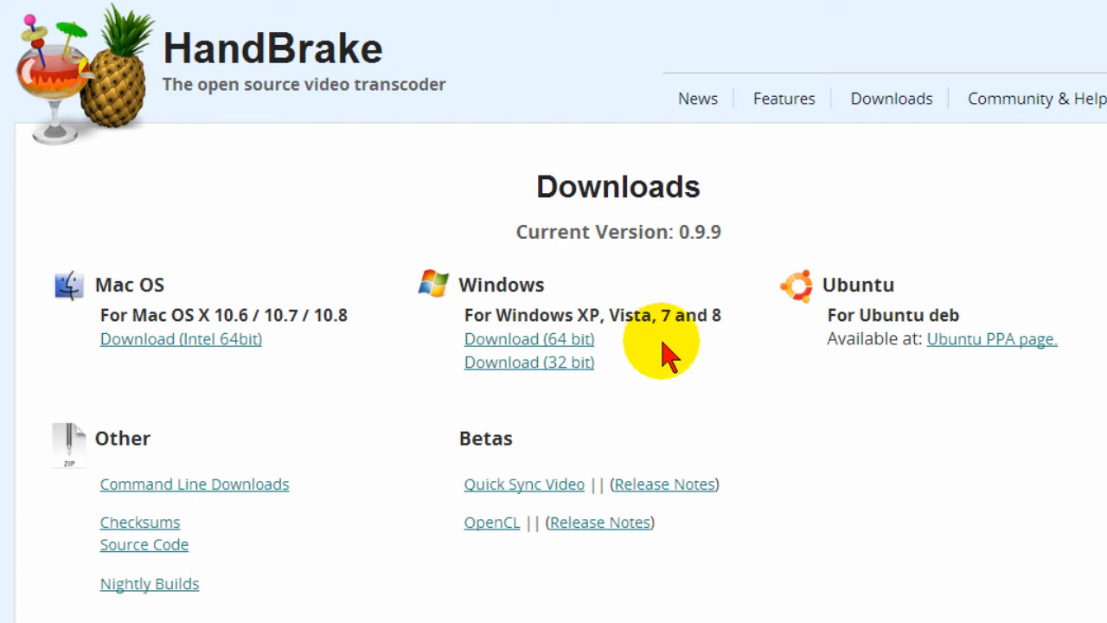
{"action": "mouse_move", "coordinate": [637, 346]}
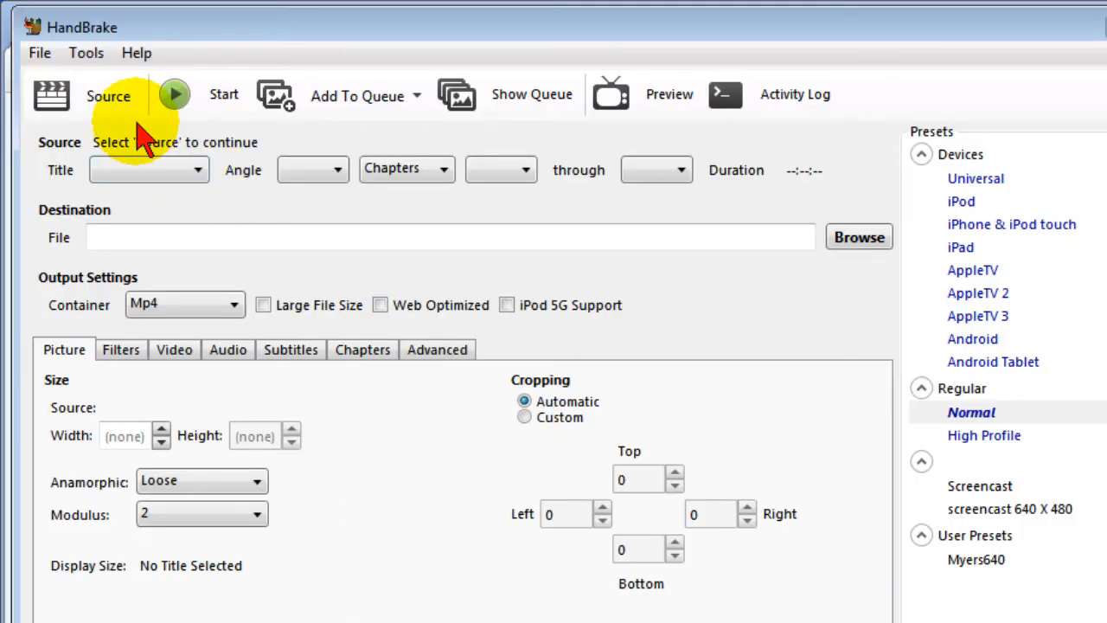
- Load flickr.mp4 (1280x960, 00:04:08) as the source video in HandBrake
{"action": "left_click", "coordinate": [86, 95]}
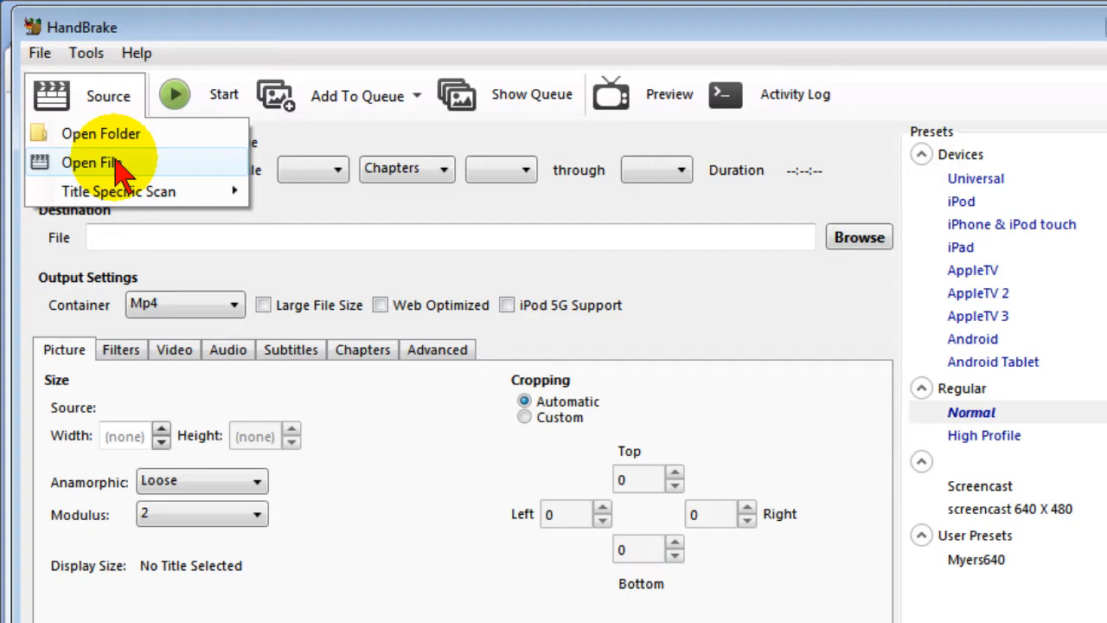
{"action": "left_click", "coordinate": [90, 163]}
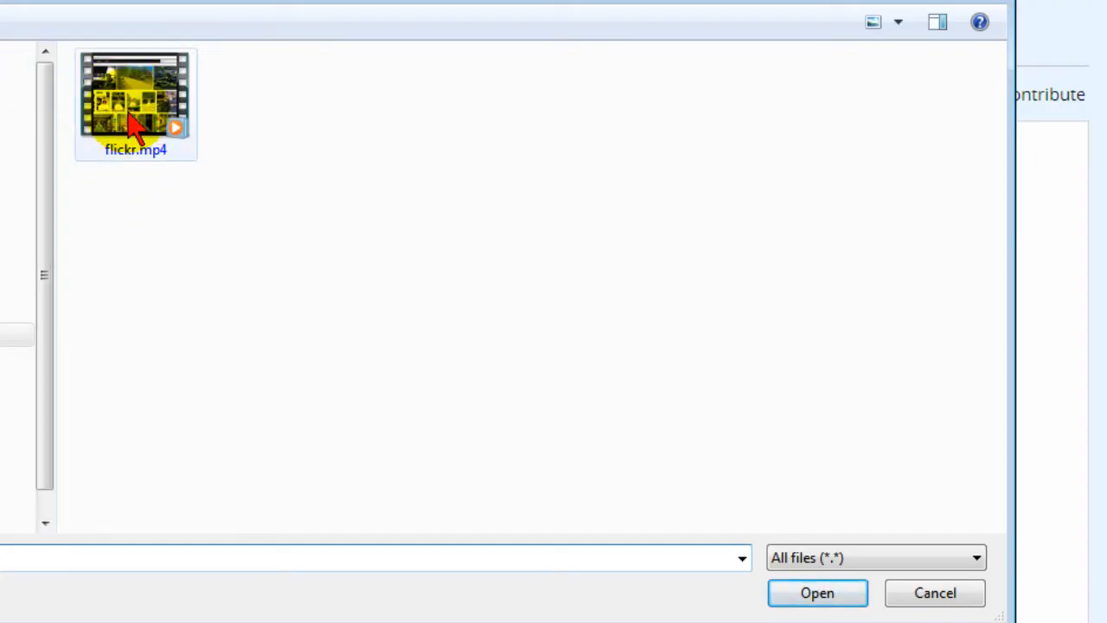
{"action": "left_click", "coordinate": [135, 99]}
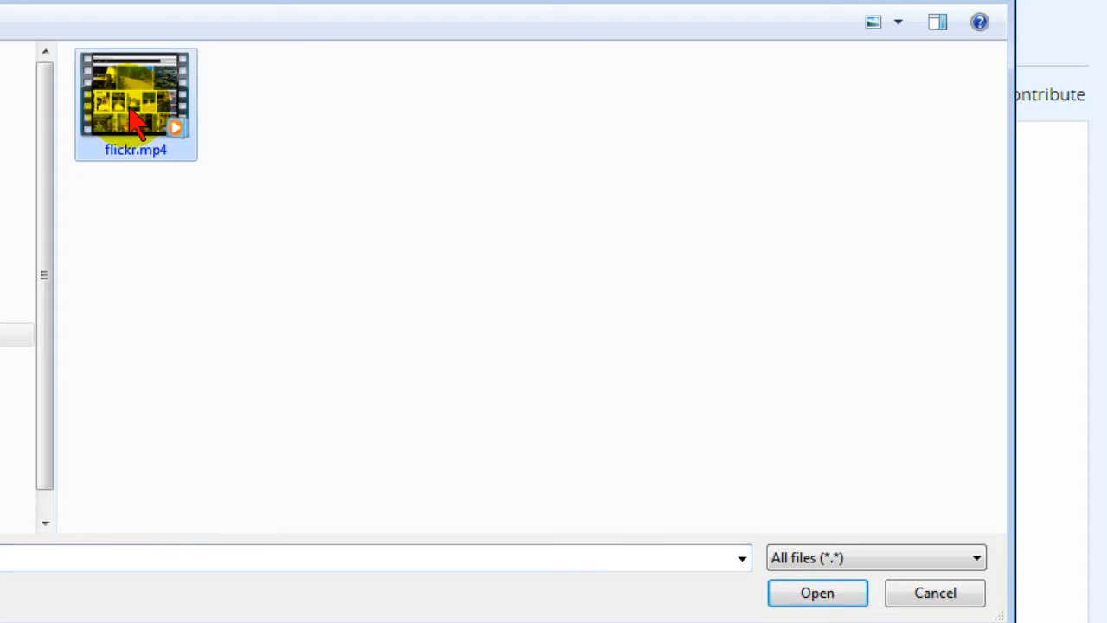
{"action": "mouse_move", "coordinate": [463, 277]}
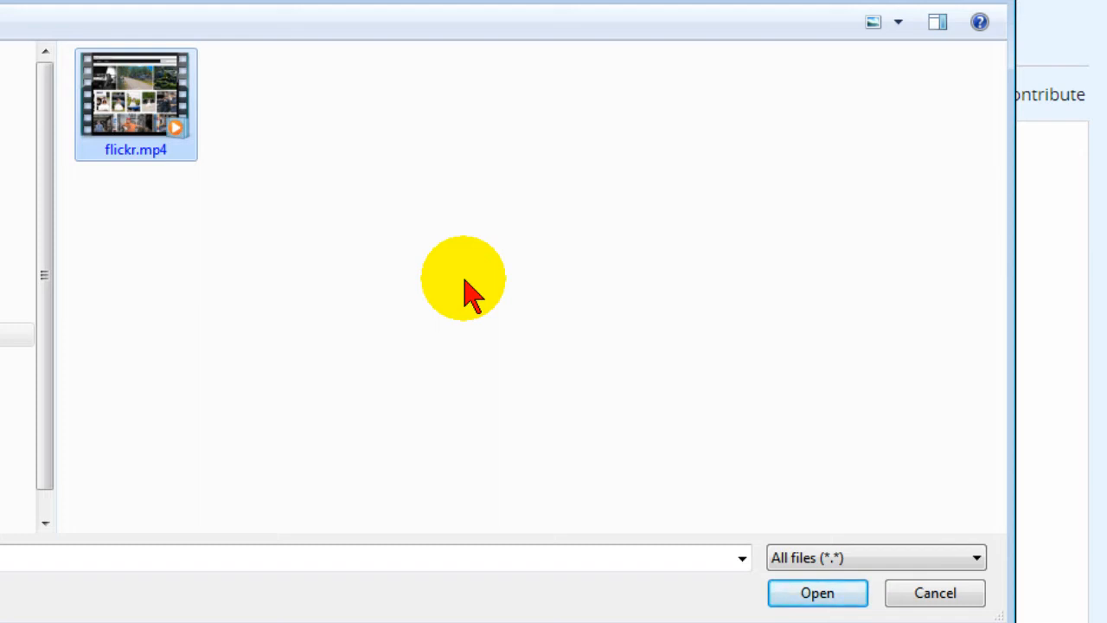
{"action": "mouse_move", "coordinate": [623, 345]}
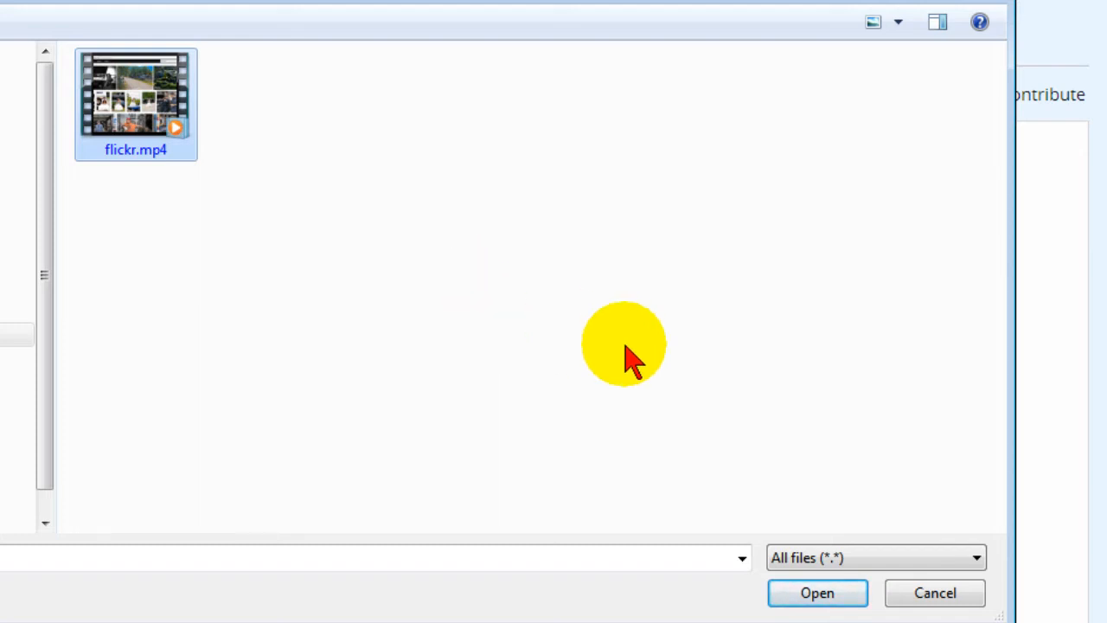
{"action": "left_click", "coordinate": [817, 591]}
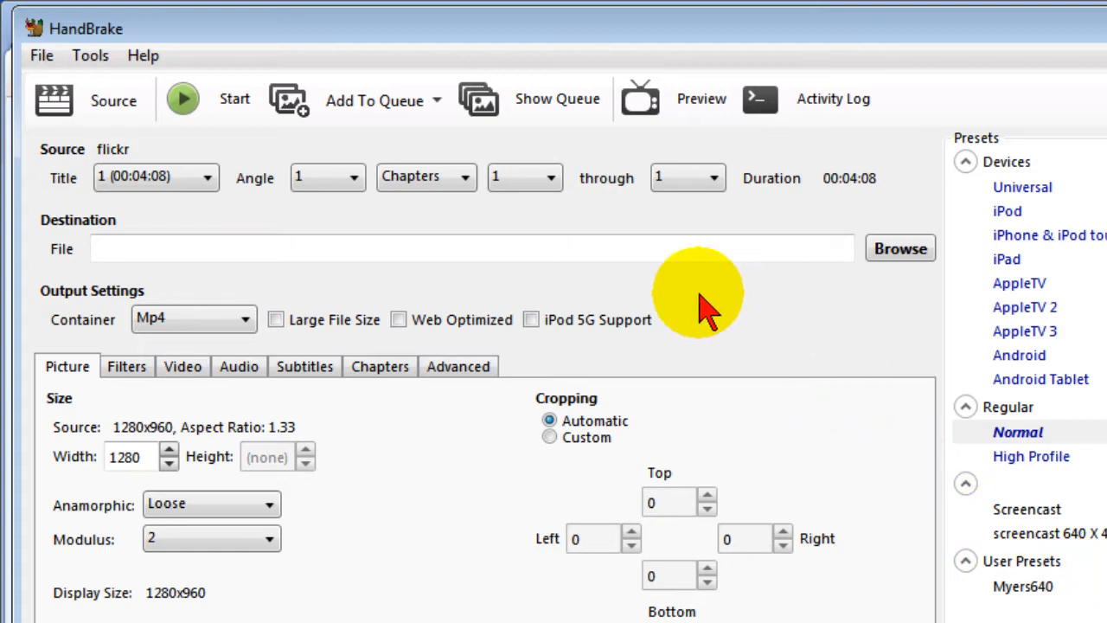
{"action": "mouse_move", "coordinate": [899, 249]}
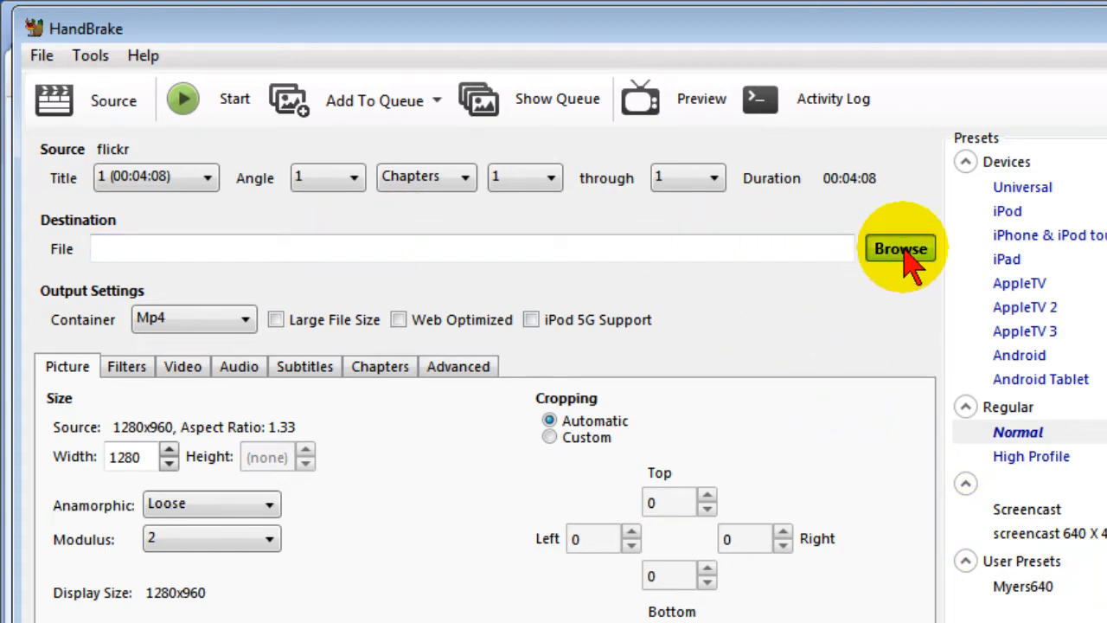
- Set the destination to flickrhb.mp4 in the source's flickr folder, keeping the Mp4 container
{"action": "left_click", "coordinate": [899, 249]}
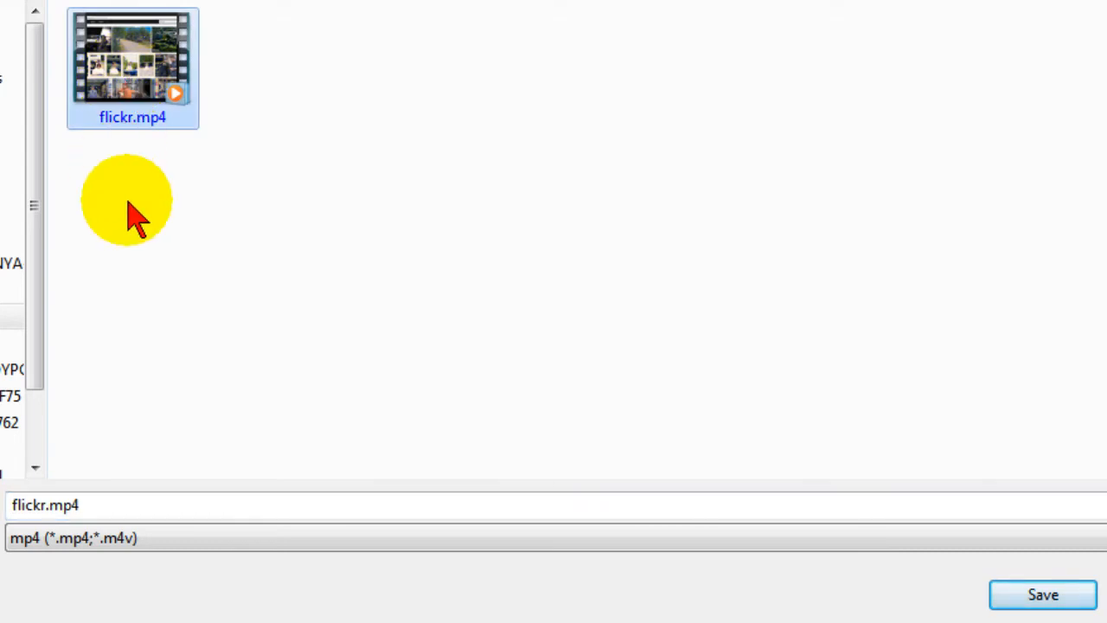
{"action": "double_click", "coordinate": [45, 505]}
{"action": "type", "text": "h"}
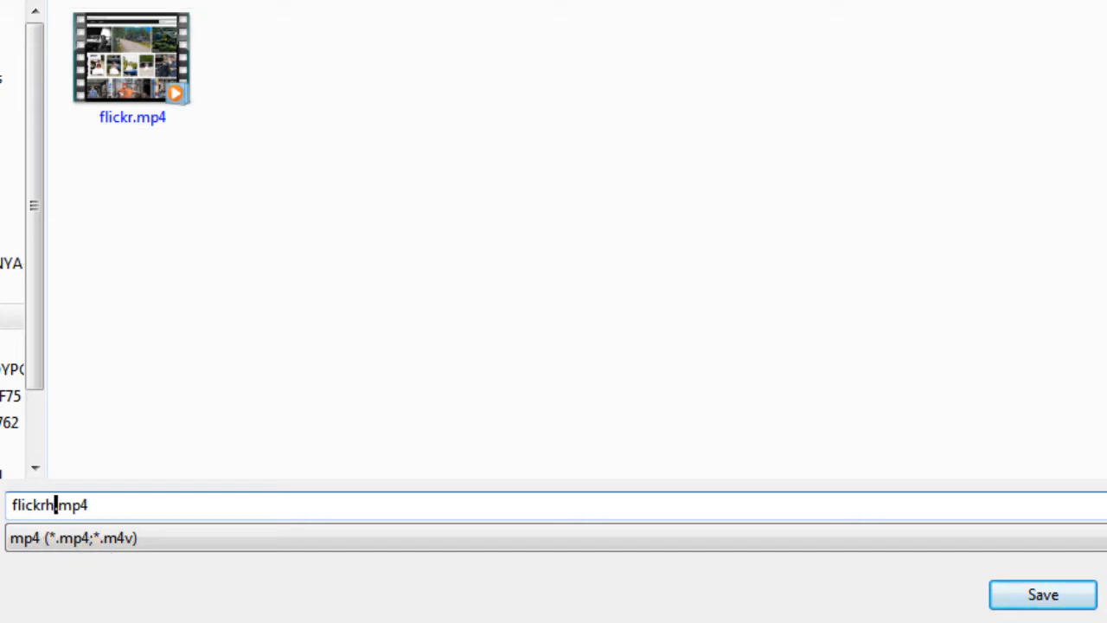
{"action": "left_click", "coordinate": [1042, 595]}
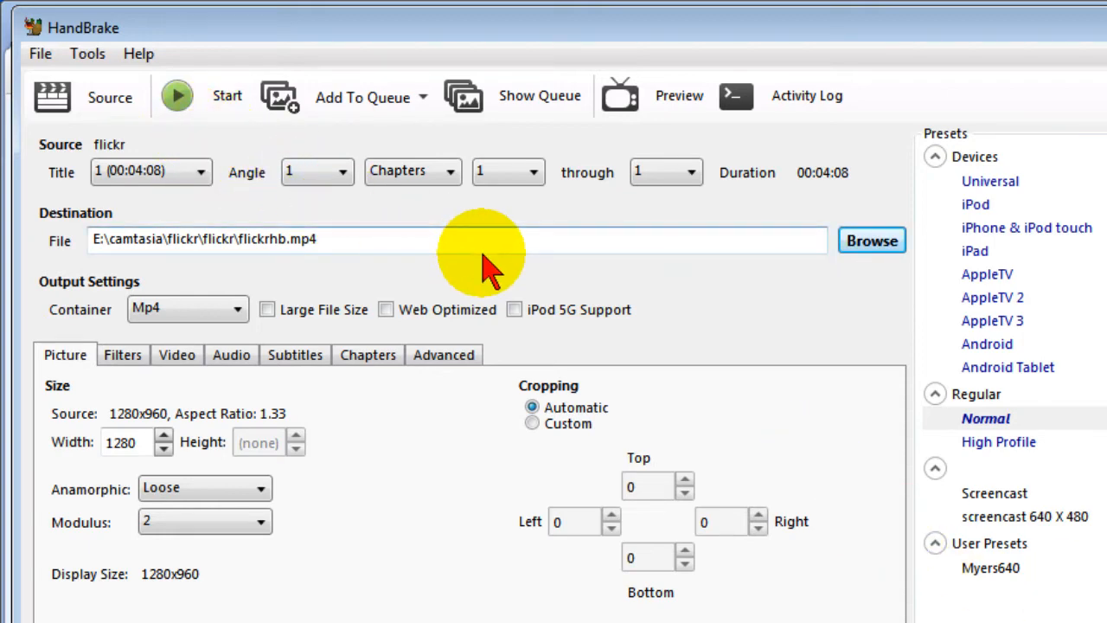
{"action": "mouse_move", "coordinate": [1029, 251]}
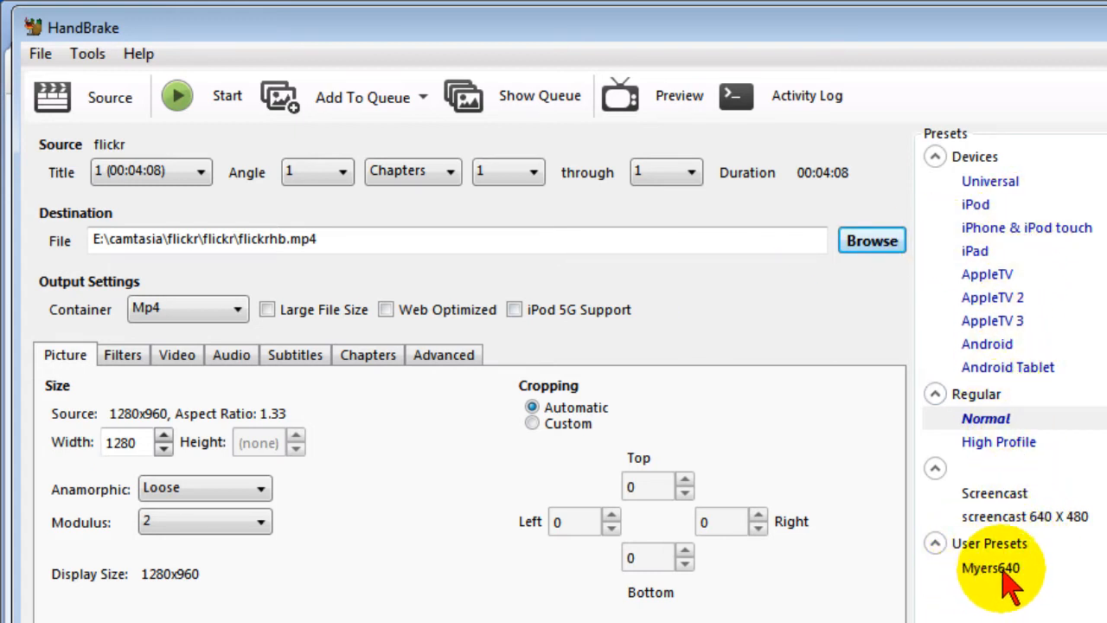
- Apply the Myers640 user preset and review its mono AAC 48 kbps audio and H.264 CQ 26 video settings
{"action": "left_click", "coordinate": [989, 568]}
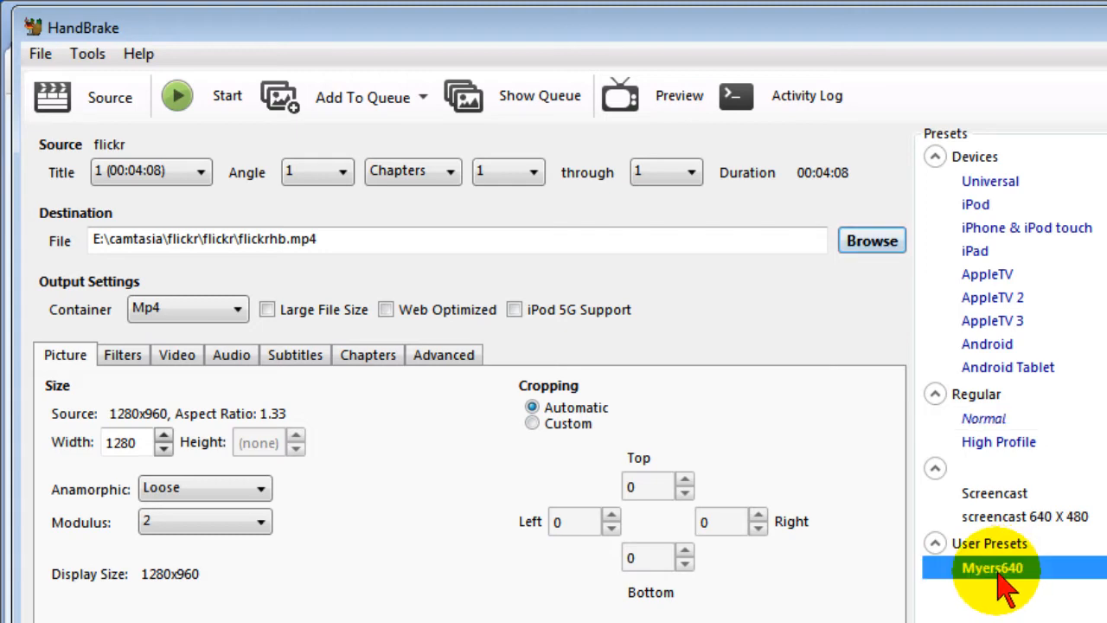
{"action": "left_click", "coordinate": [386, 308]}
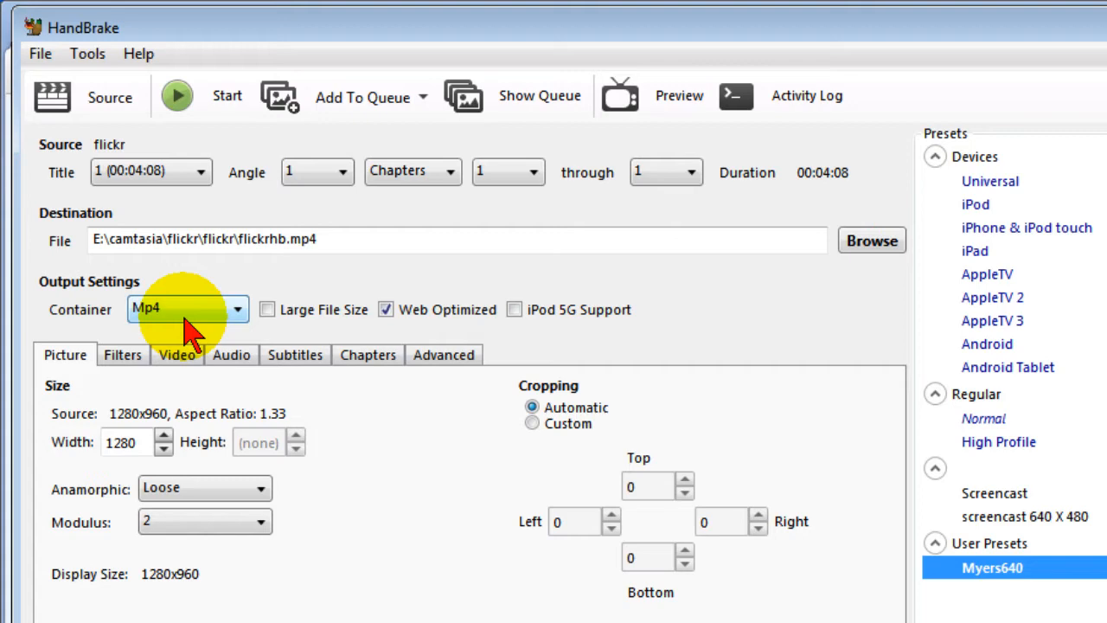
{"action": "left_click", "coordinate": [232, 355]}
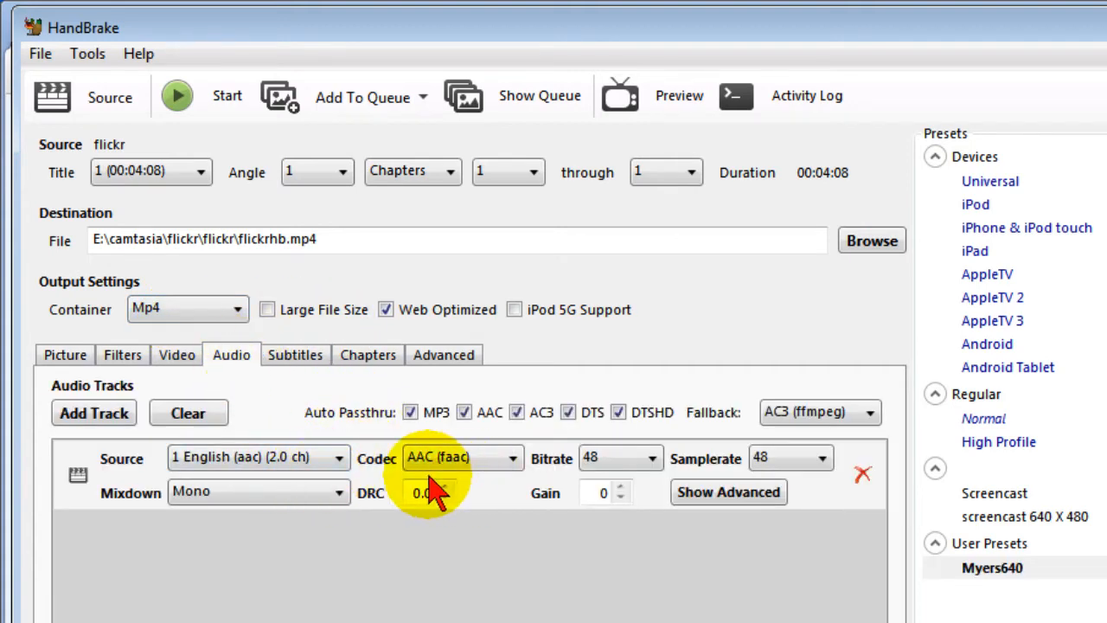
{"action": "mouse_move", "coordinate": [251, 491]}
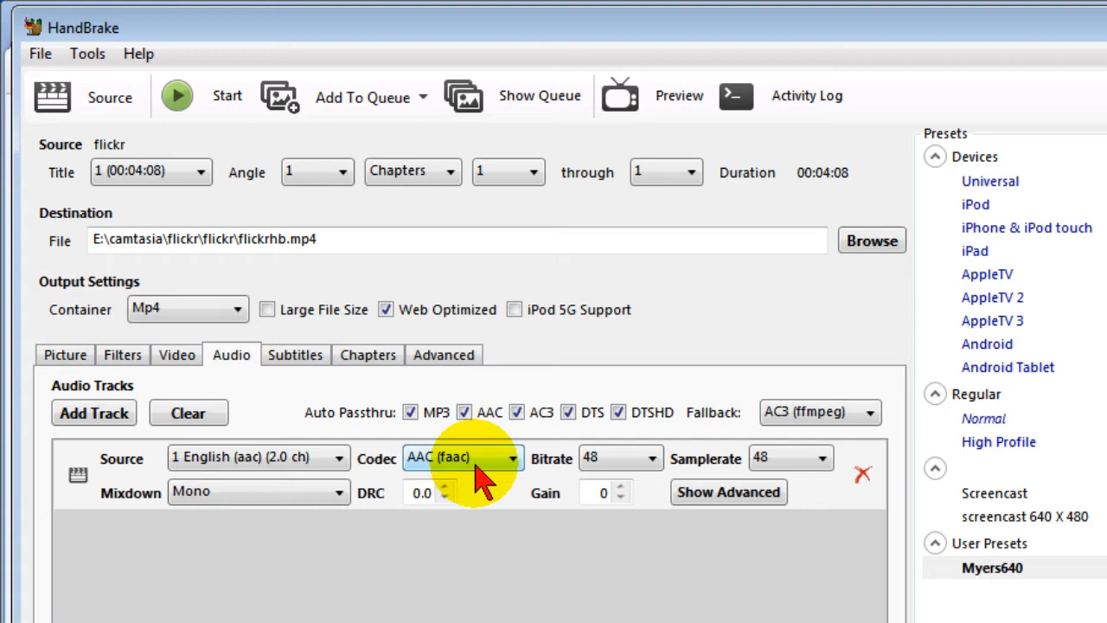
{"action": "mouse_move", "coordinate": [787, 457]}
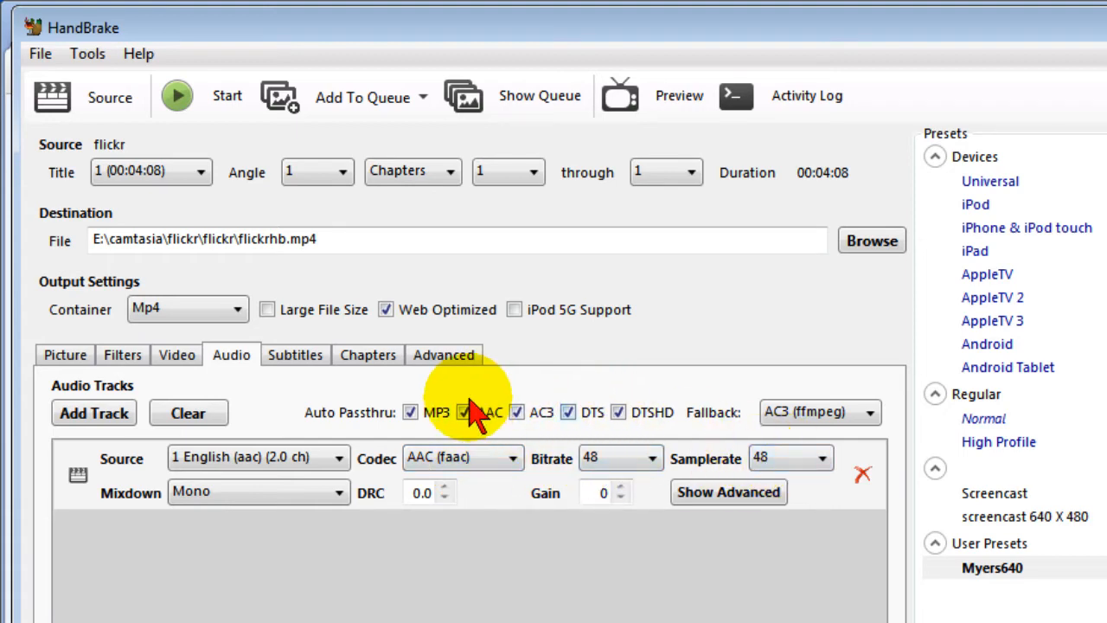
{"action": "left_click", "coordinate": [176, 355]}
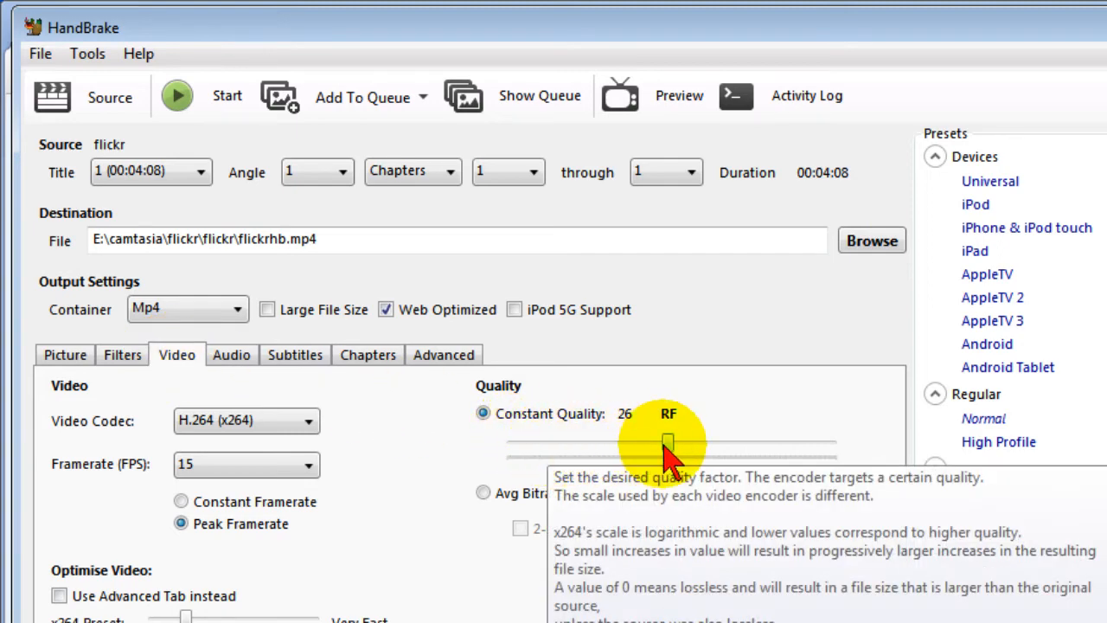
{"action": "mouse_move", "coordinate": [692, 457]}
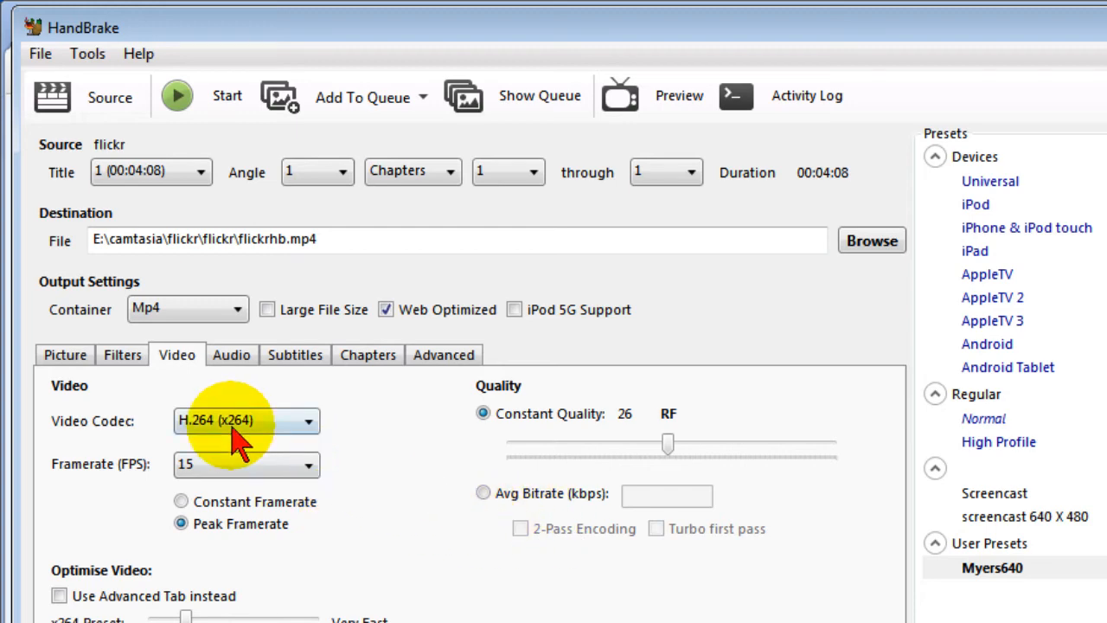
- Set the output picture width to 640 for a 640x480 display size
{"action": "left_click", "coordinate": [66, 355]}
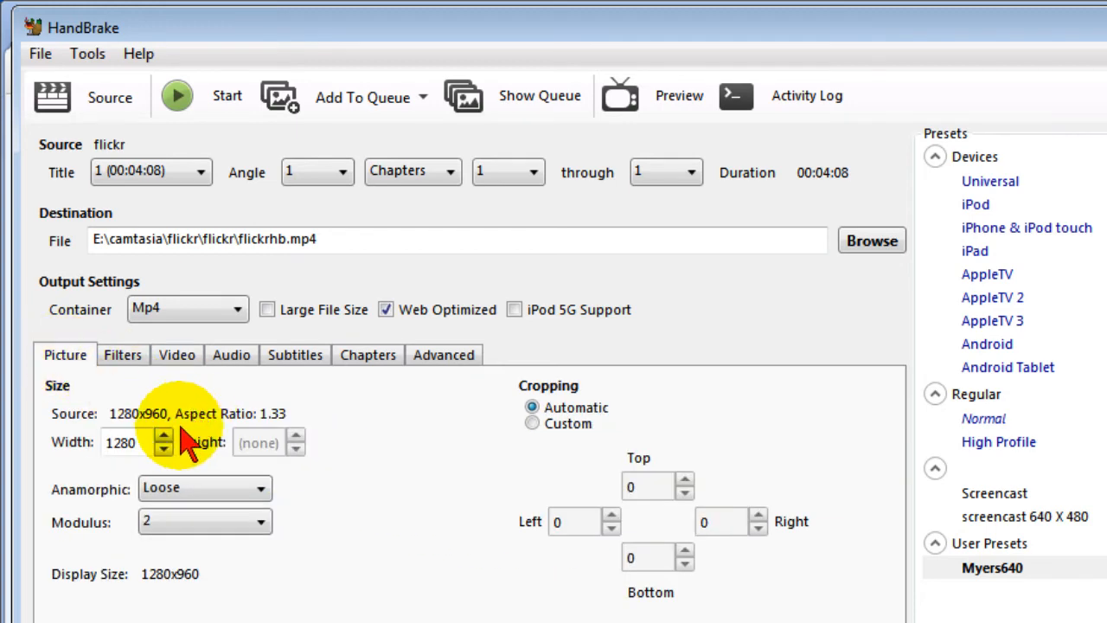
{"action": "left_click", "coordinate": [121, 443]}
{"action": "type", "text": "640"}
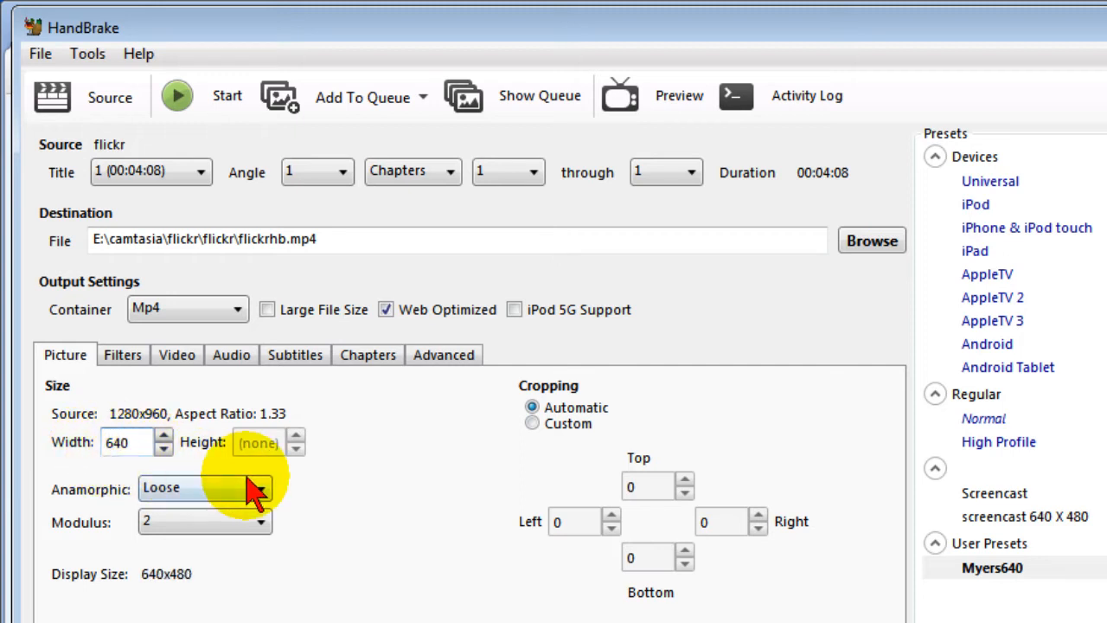
{"action": "left_click", "coordinate": [204, 488]}
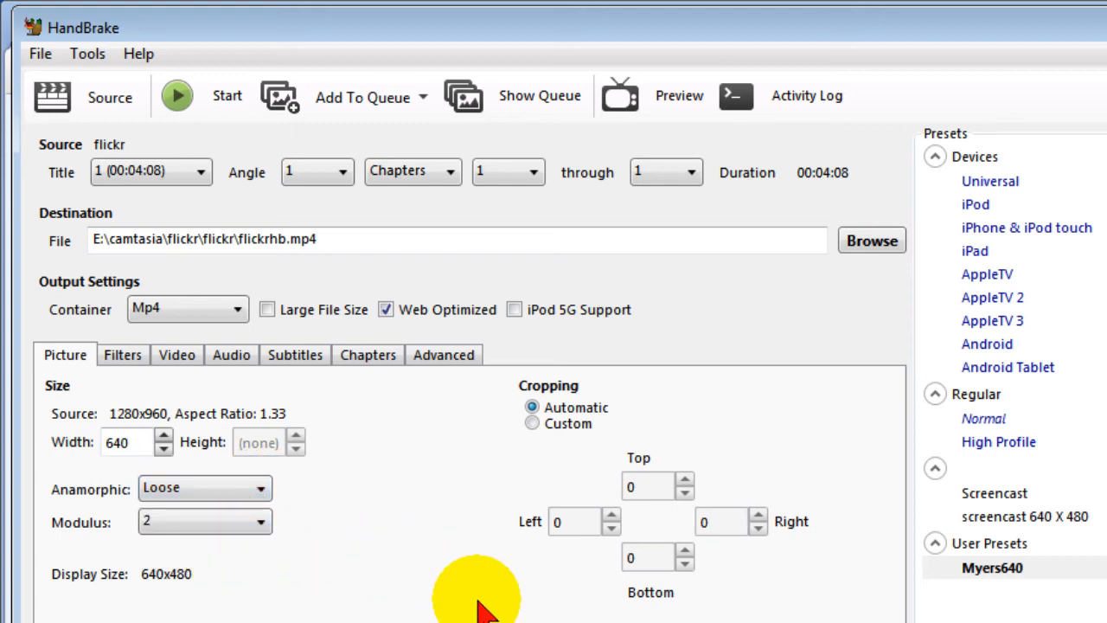
{"action": "mouse_move", "coordinate": [432, 592]}
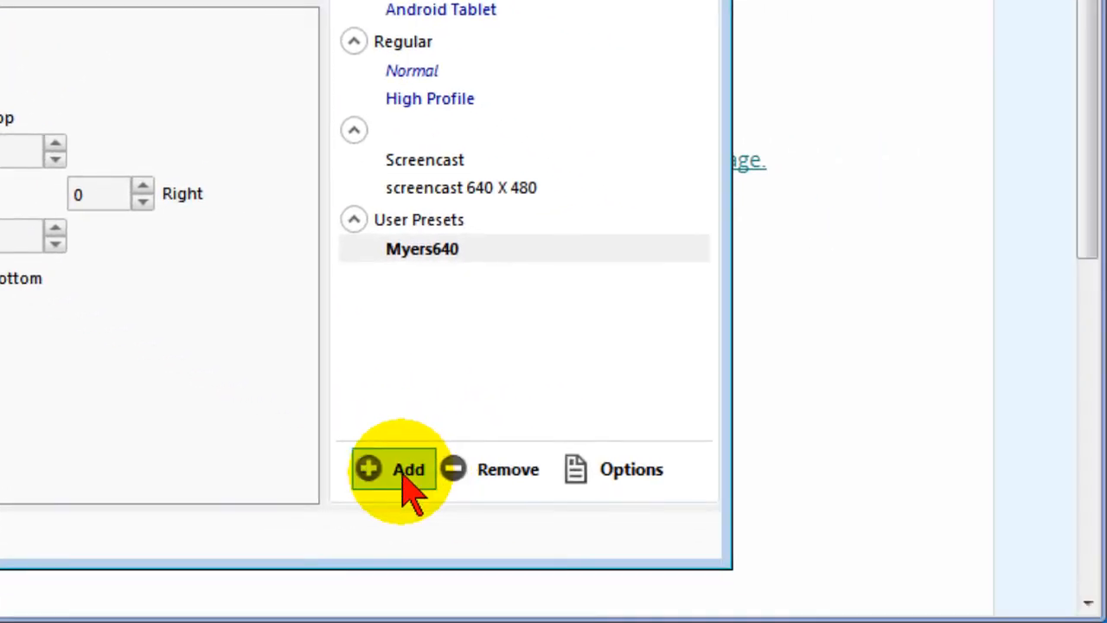
- Update the Myers640 preset with the current settings
{"action": "left_click", "coordinate": [629, 468]}
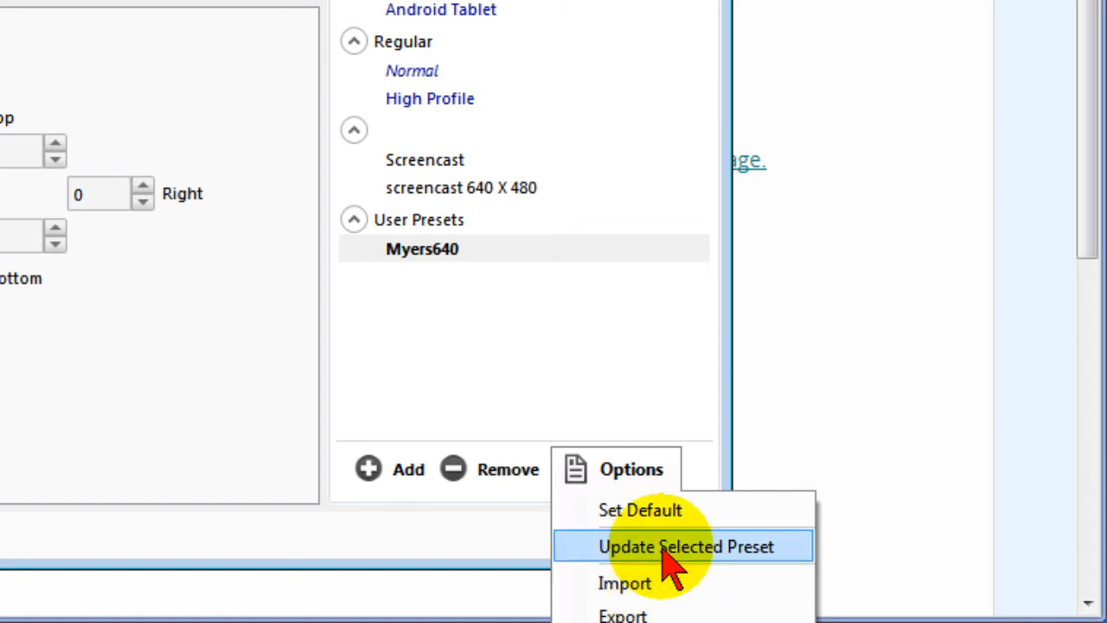
{"action": "left_click", "coordinate": [685, 547]}
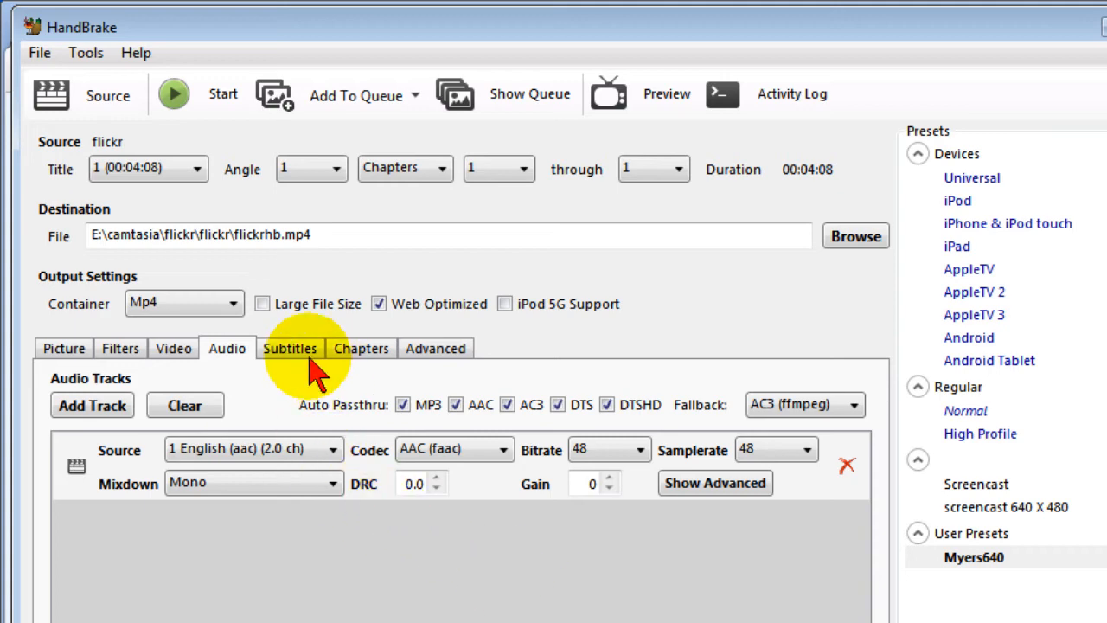
{"action": "left_click", "coordinate": [86, 52]}
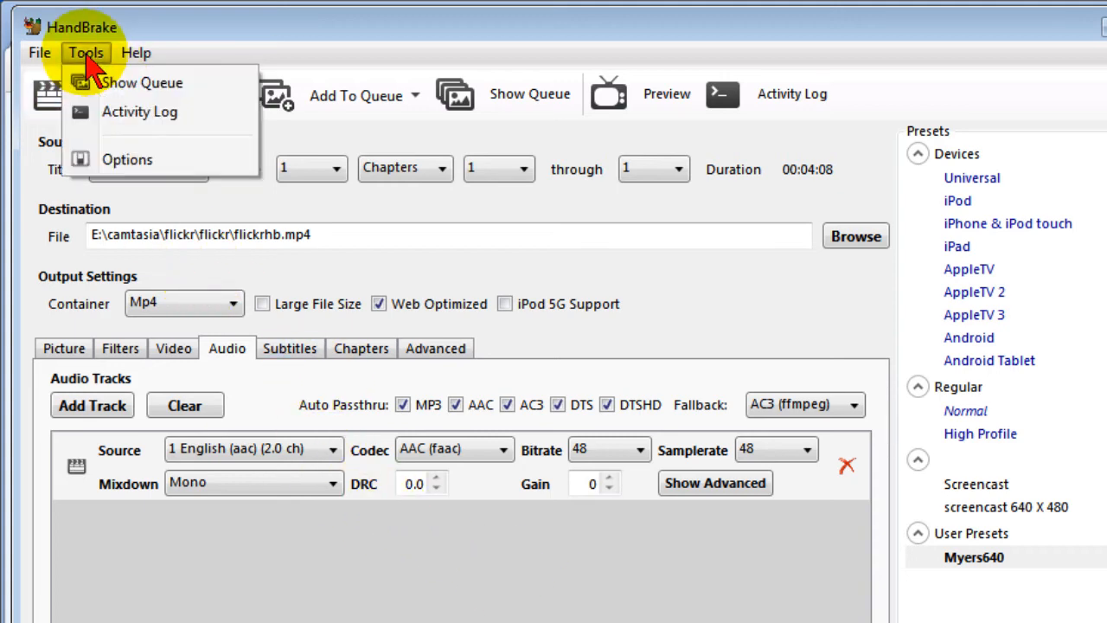
{"action": "left_click", "coordinate": [128, 159]}
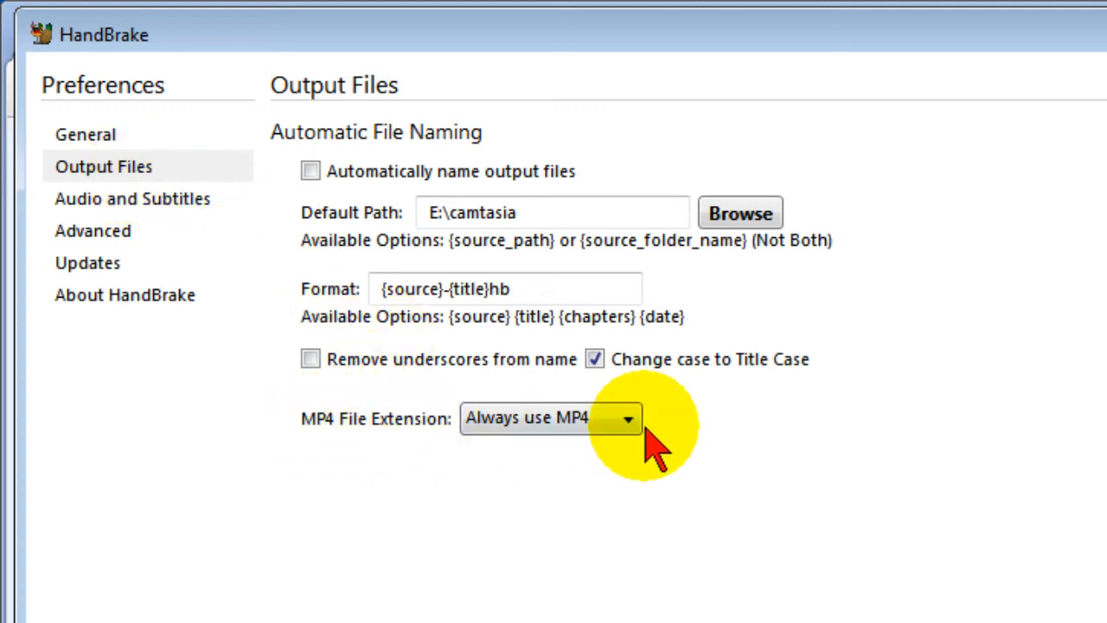
{"action": "left_click", "coordinate": [550, 417]}
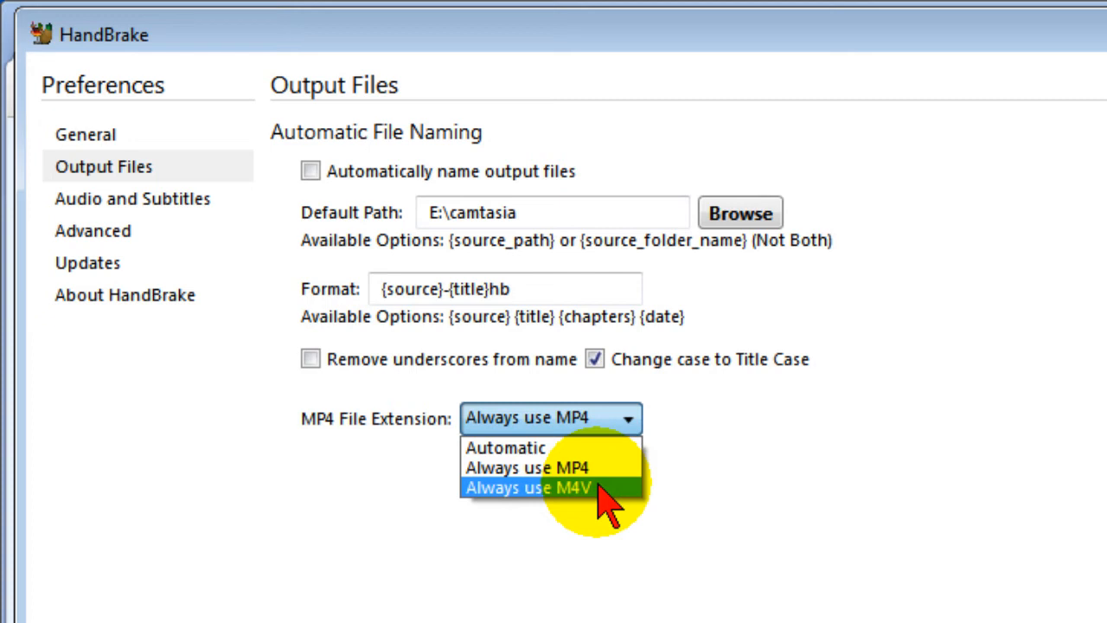
{"action": "left_click", "coordinate": [519, 467]}
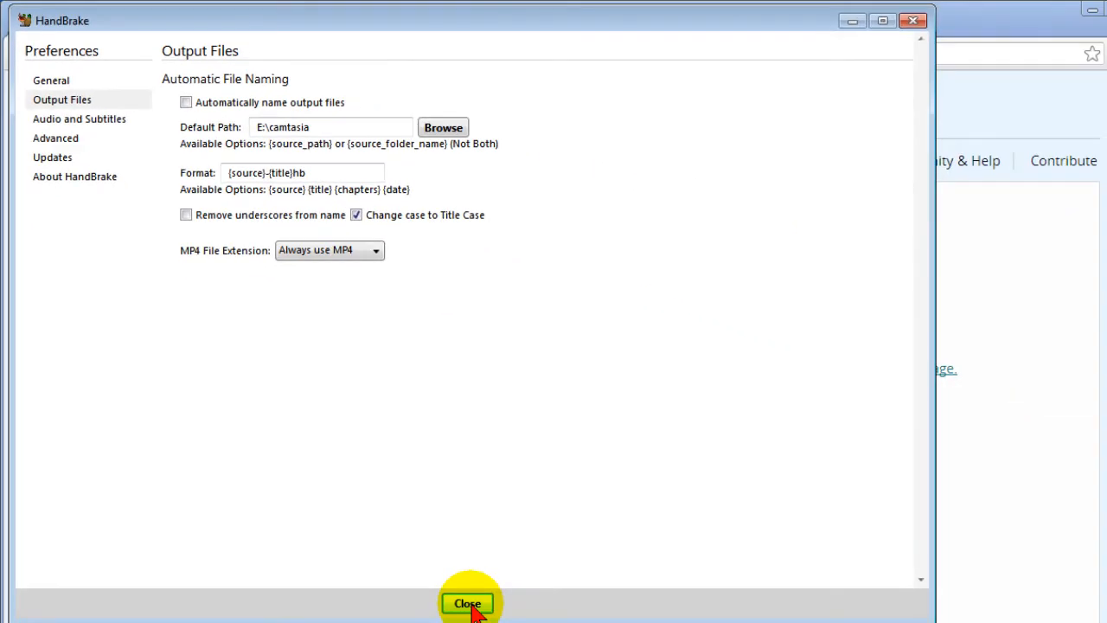
{"action": "left_click", "coordinate": [467, 602]}
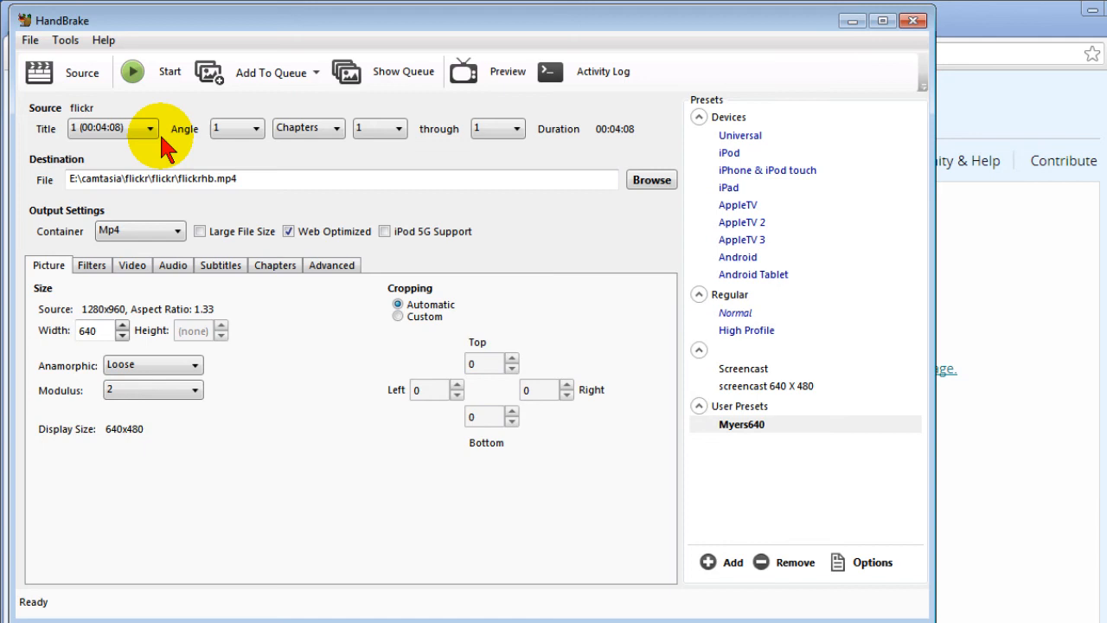
- Start the encode of flickrhb.mp4 and let it run until the queue finishes
{"action": "left_click", "coordinate": [132, 71]}
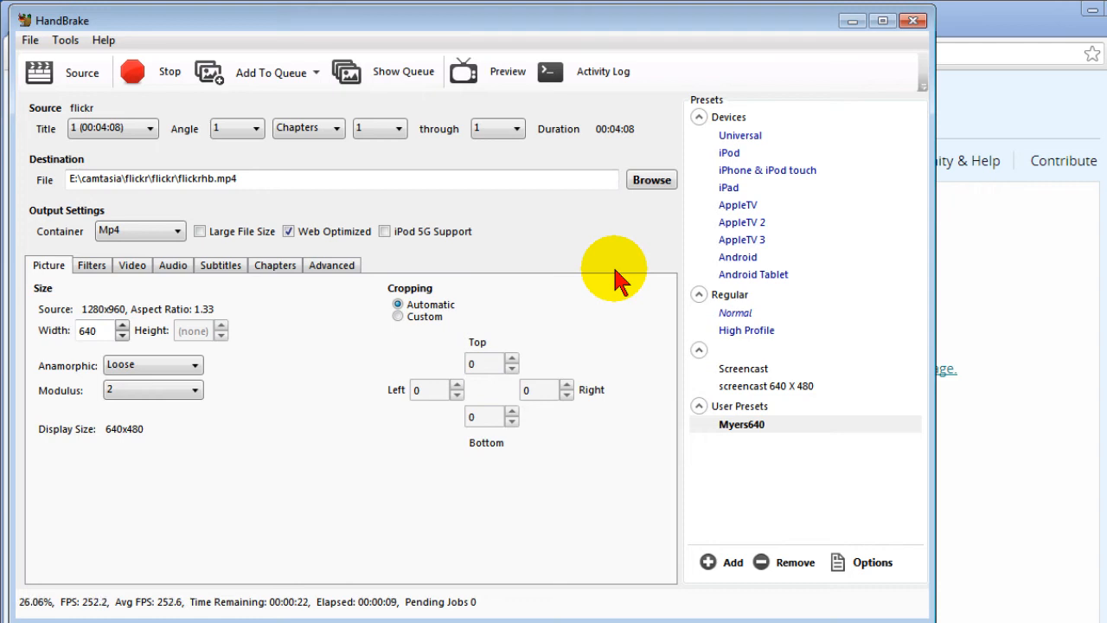
{"action": "mouse_move", "coordinate": [626, 338]}
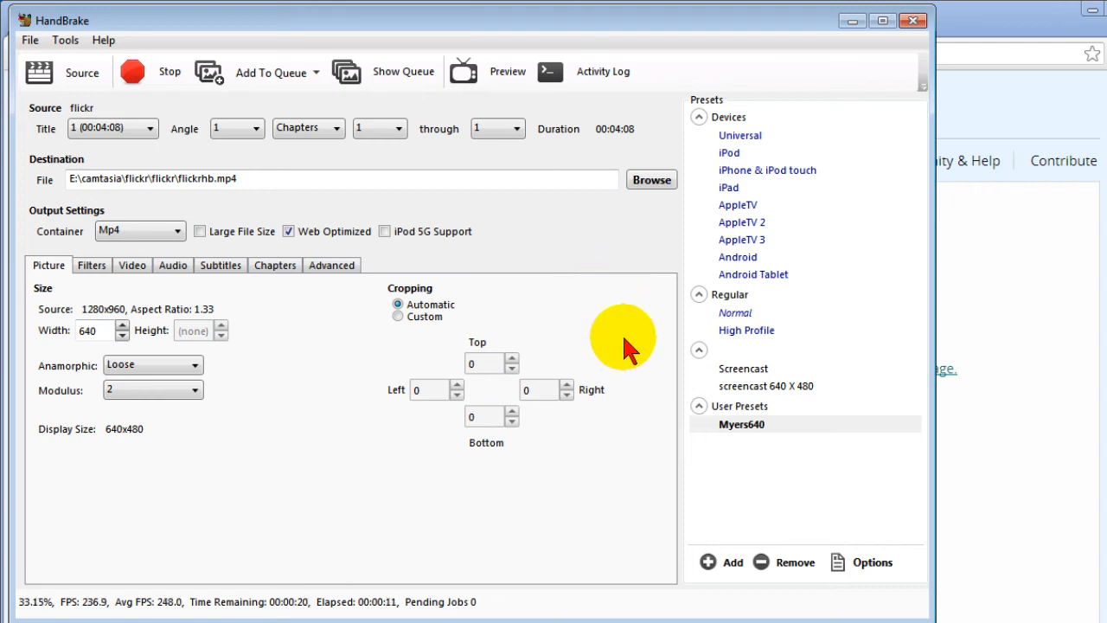
{"action": "mouse_move", "coordinate": [642, 460]}
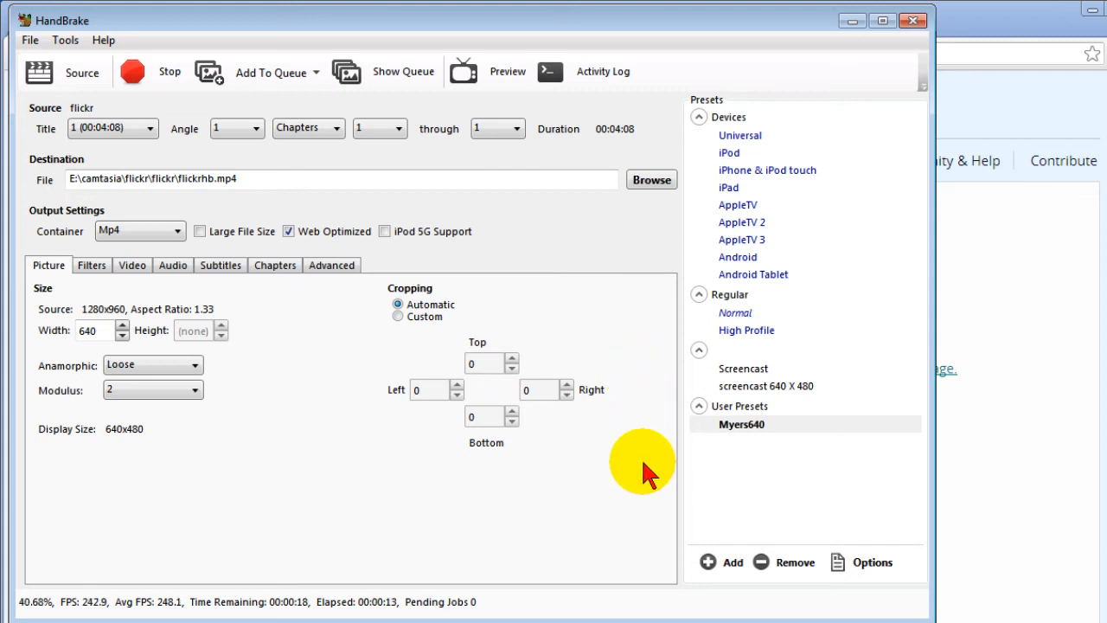
{"action": "mouse_move", "coordinate": [156, 571]}
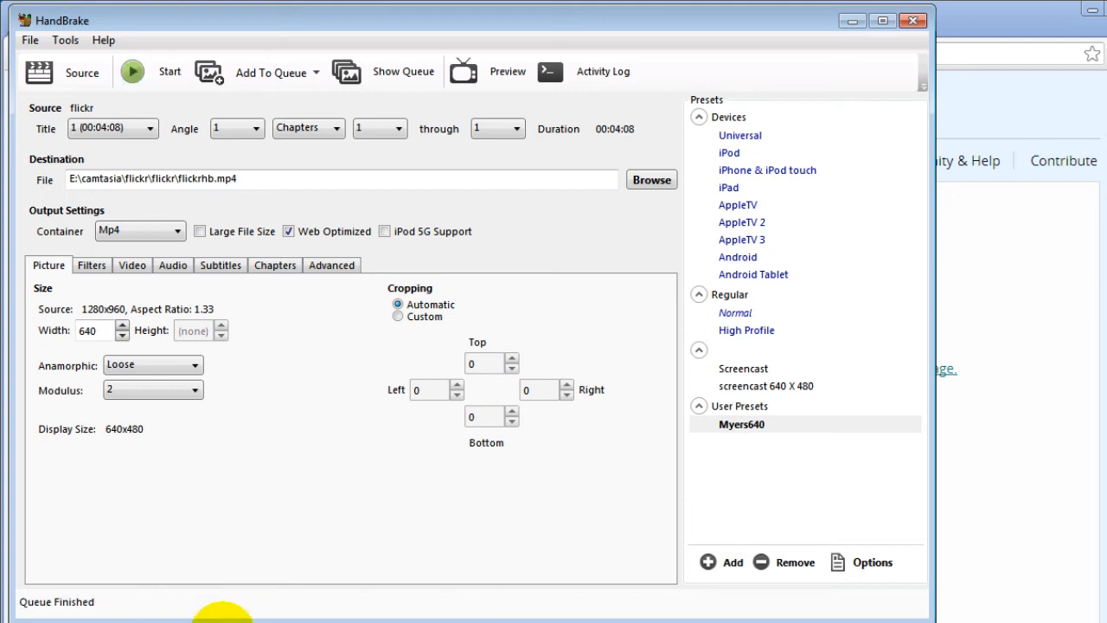
{"action": "mouse_move", "coordinate": [990, 540]}
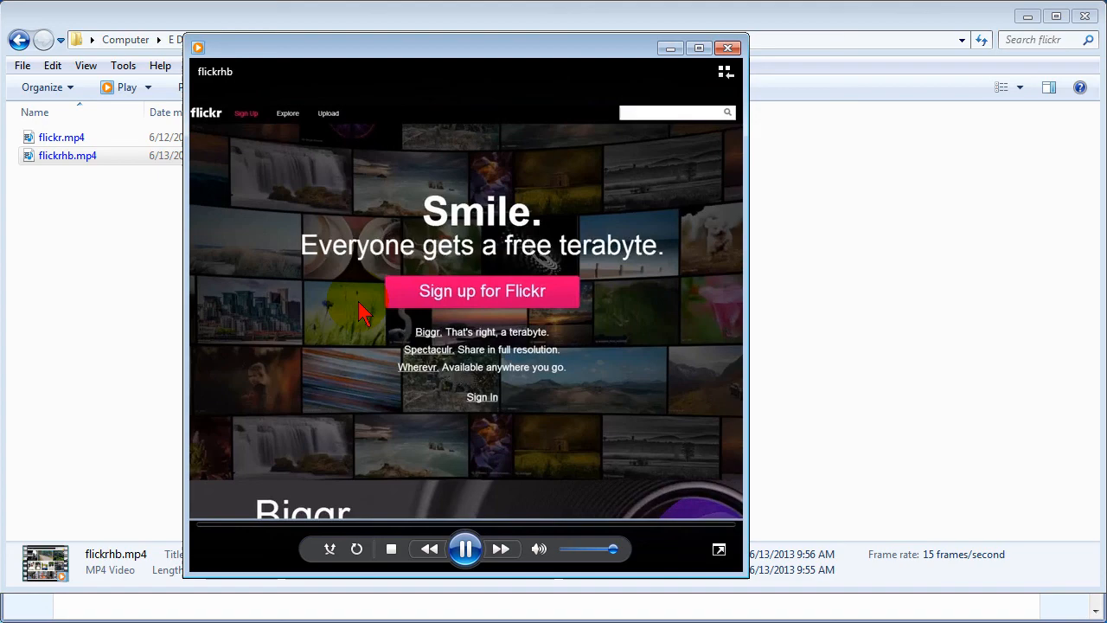
{"action": "mouse_move", "coordinate": [770, 476]}
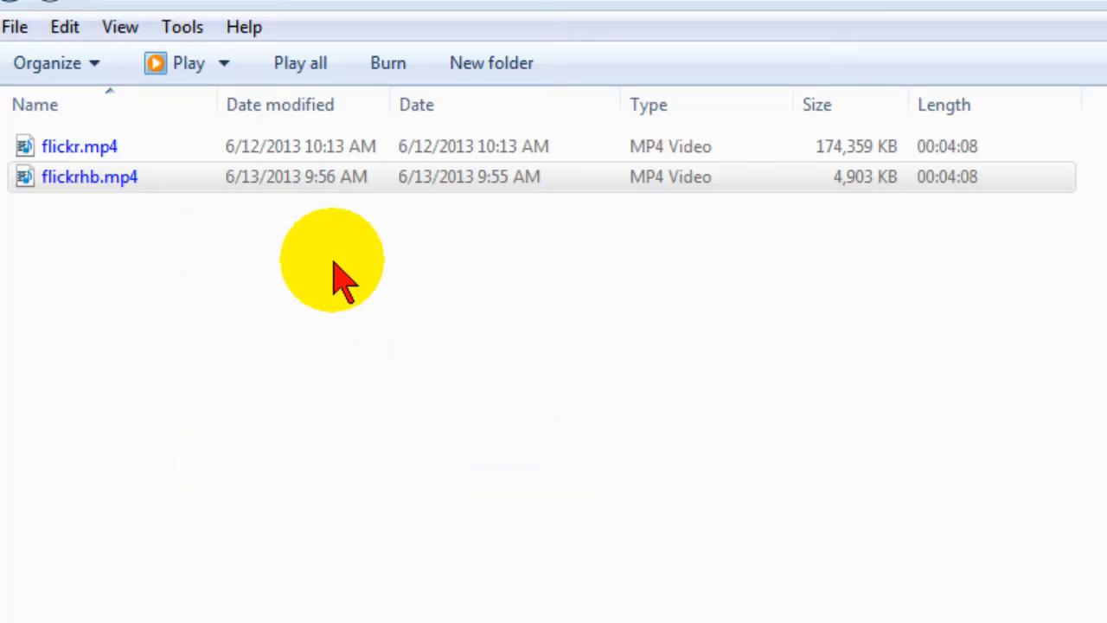
{"action": "mouse_move", "coordinate": [865, 190]}
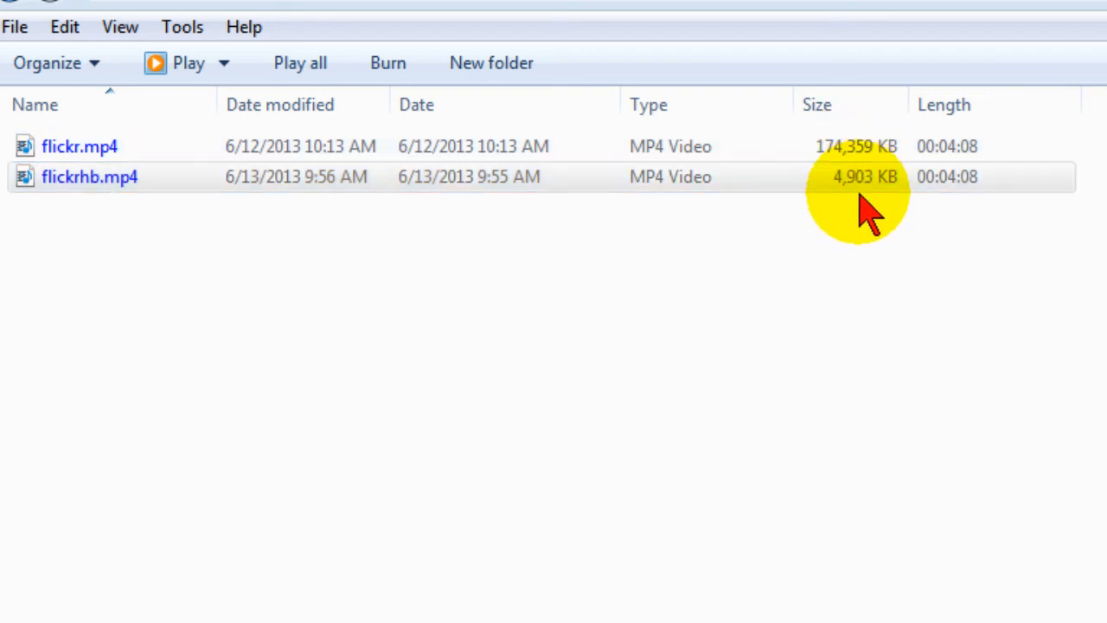